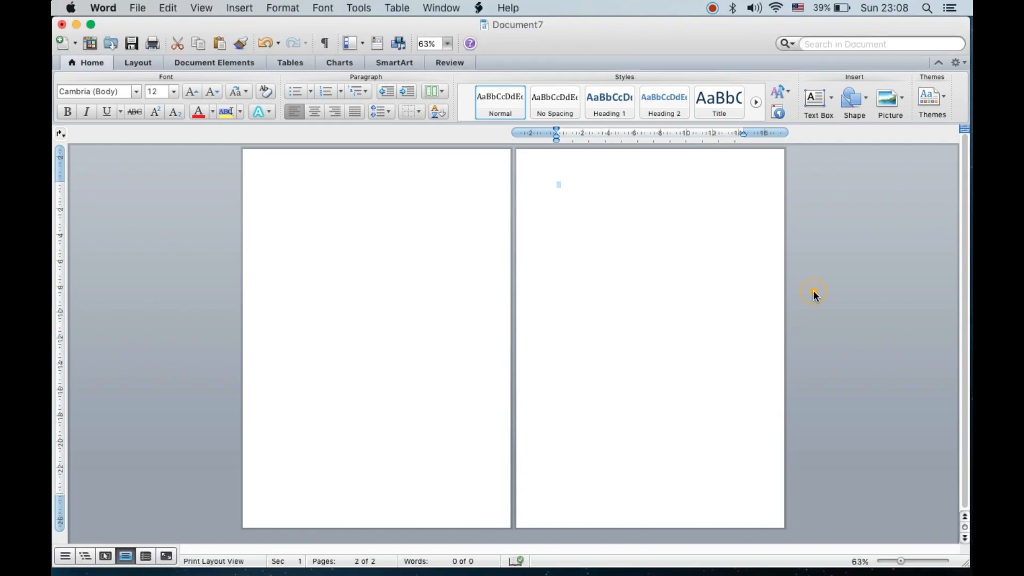
pyautogui.moveTo(815, 296)
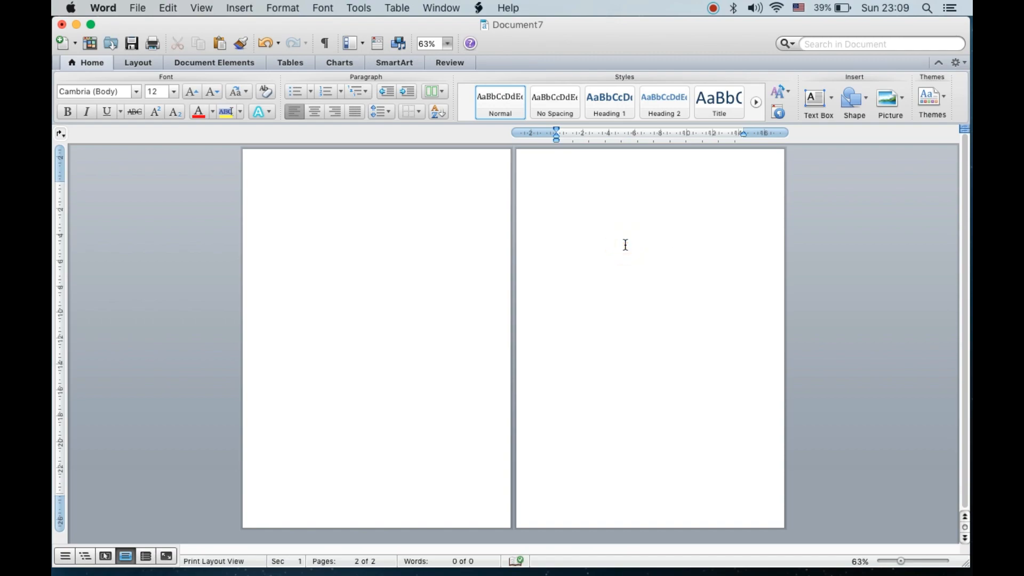
pyautogui.moveTo(557, 188)
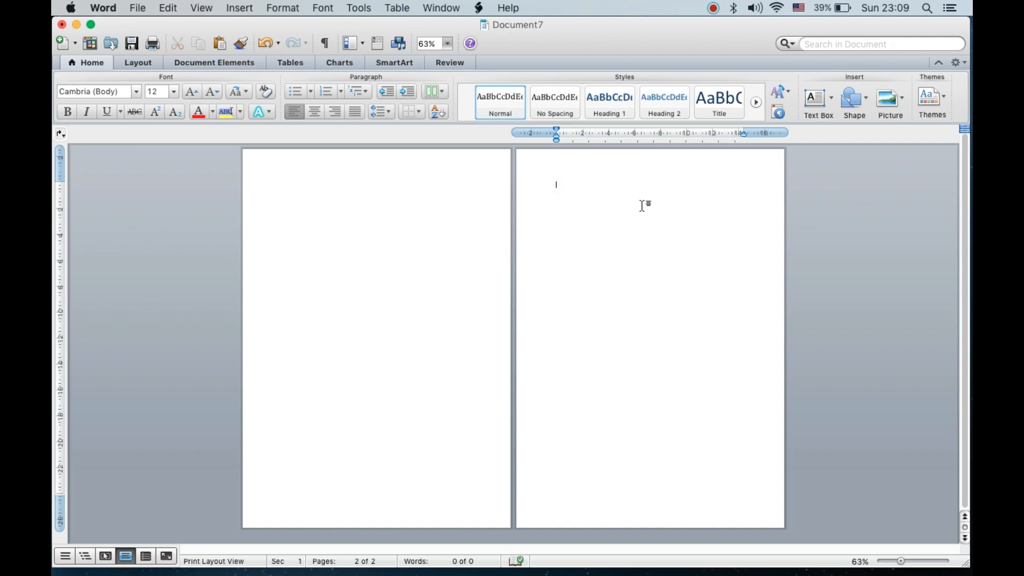
pyautogui.moveTo(556, 186)
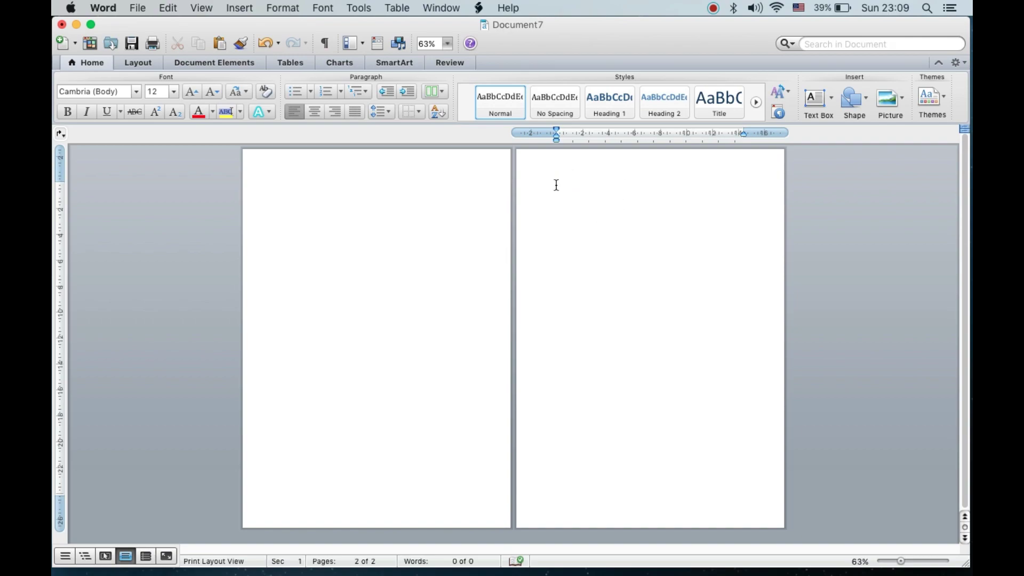
pyautogui.moveTo(629, 255)
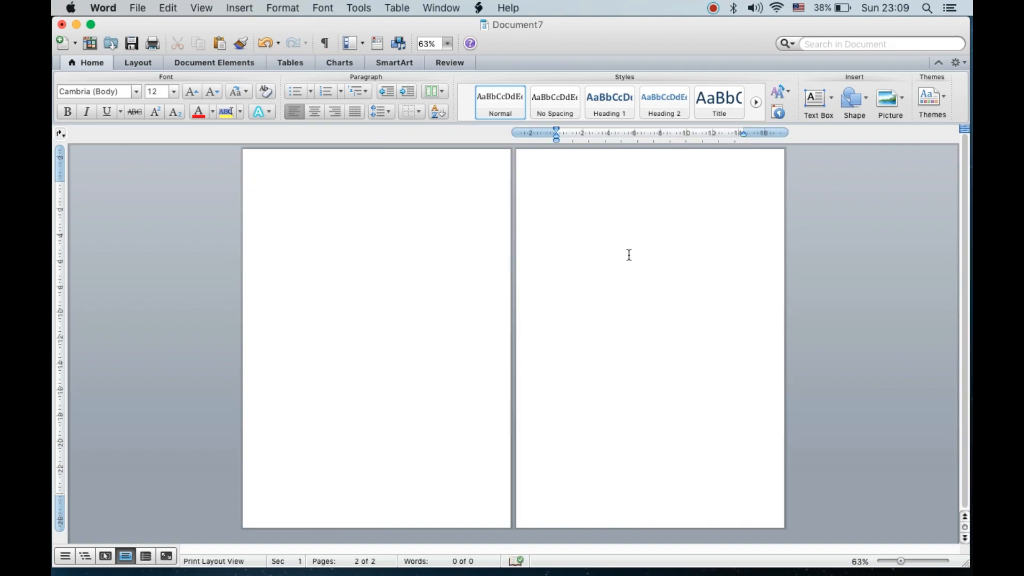
pyautogui.moveTo(577, 296)
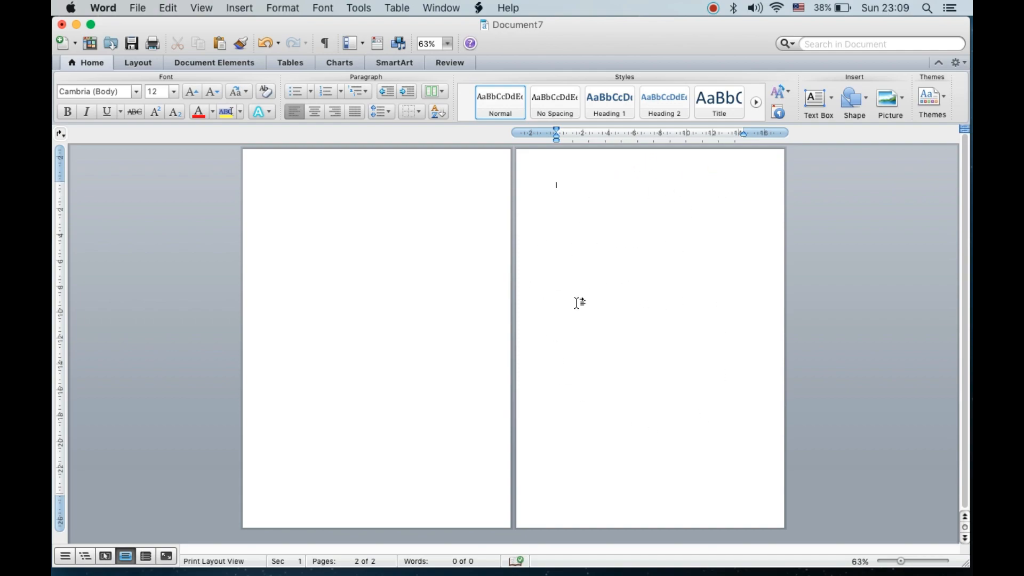
pyautogui.moveTo(571, 304)
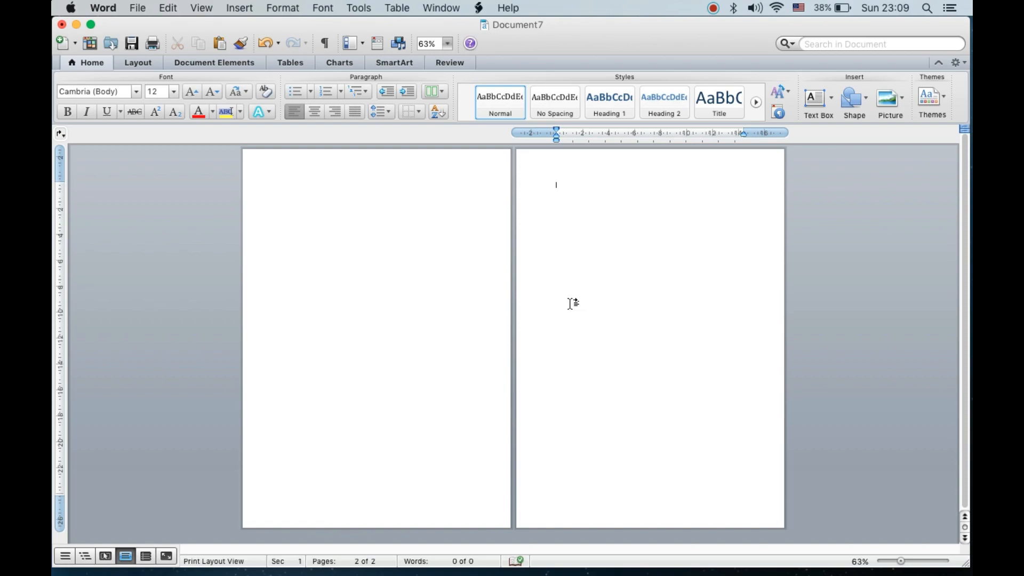
pyautogui.moveTo(578, 215)
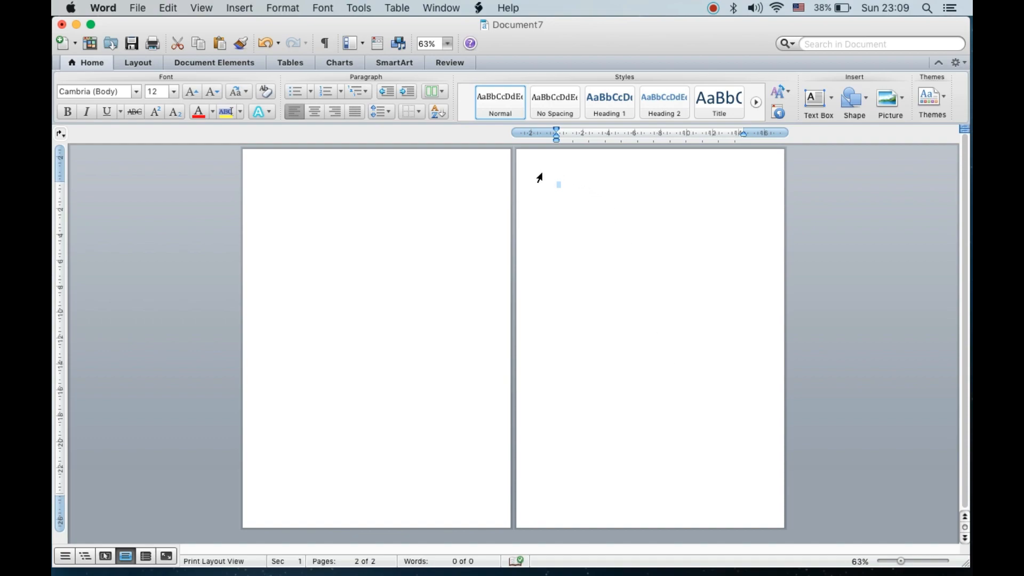
pyautogui.moveTo(611, 439)
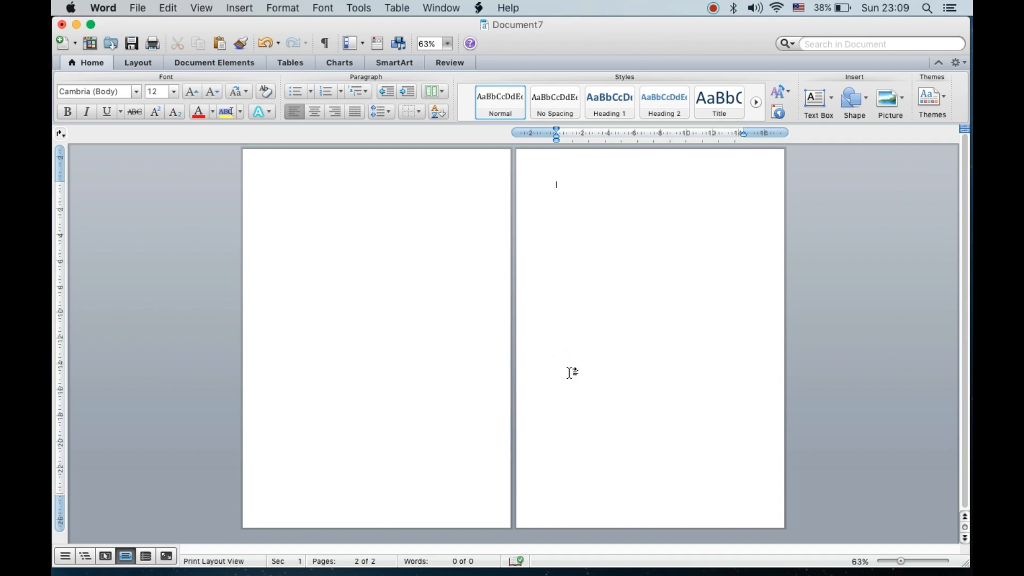
pyautogui.moveTo(206, 16)
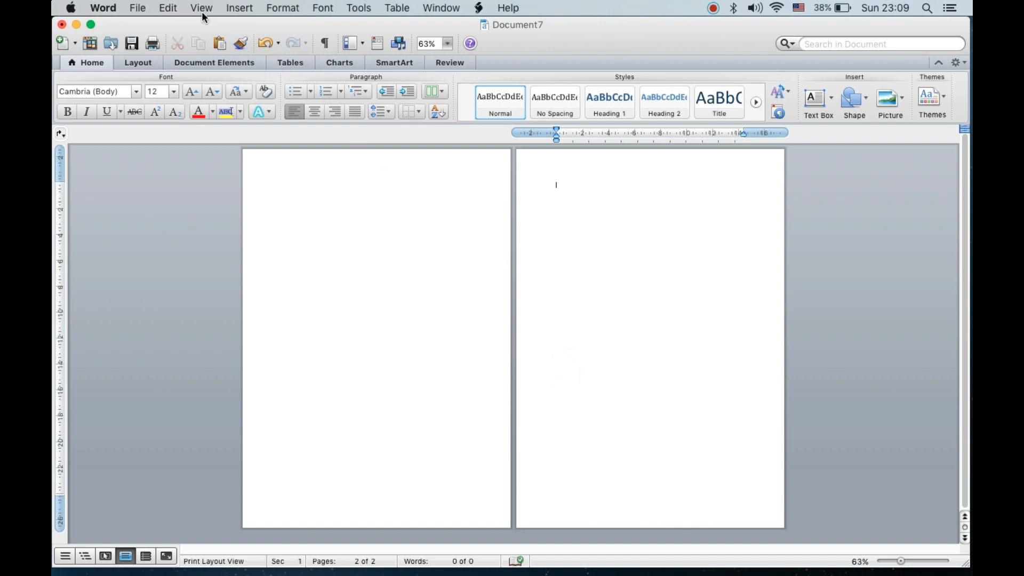
# Step: Show the Document Map pane via the View menu's Sidebar options
pyautogui.click(201, 7)
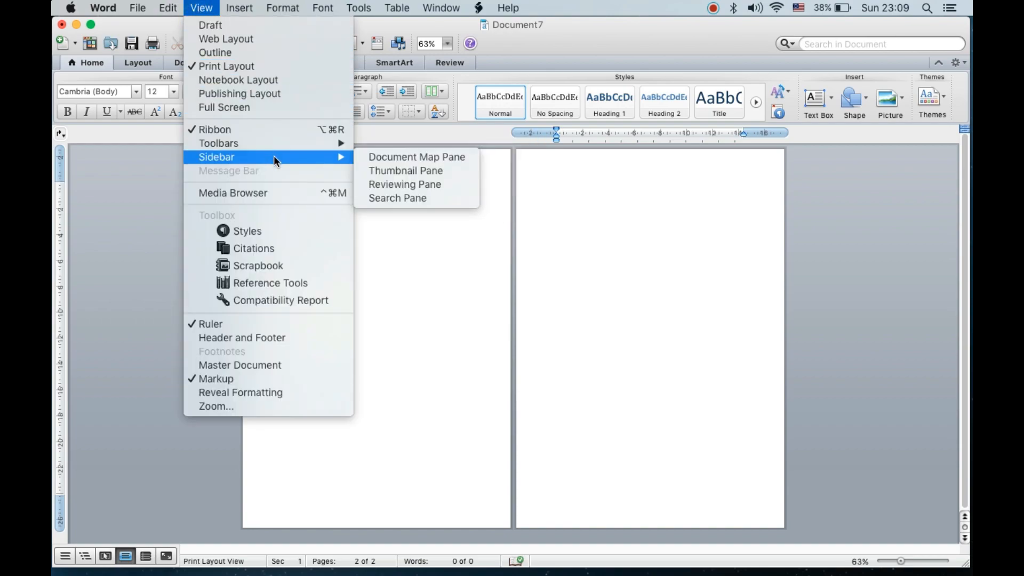
pyautogui.moveTo(420, 162)
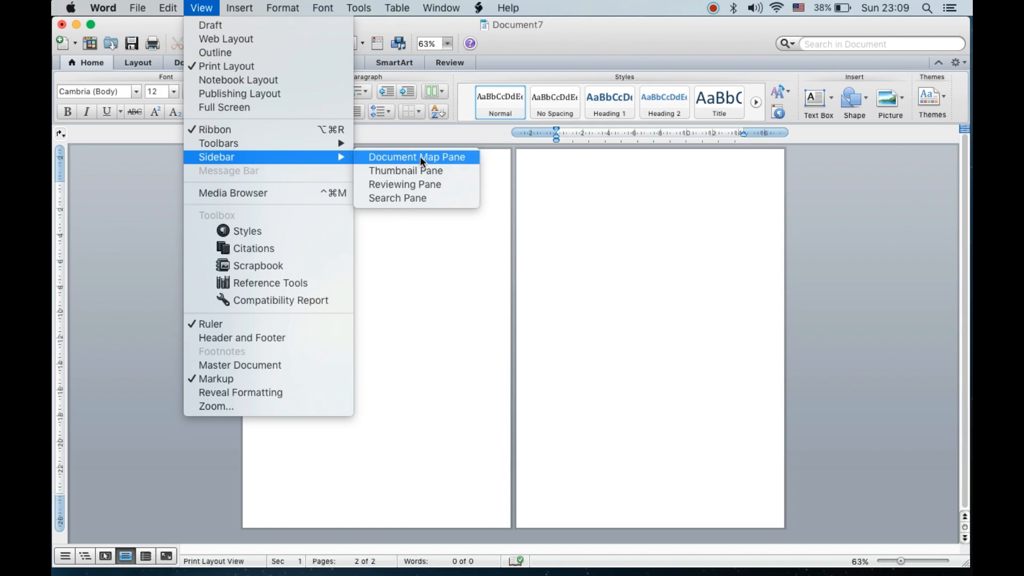
pyautogui.click(406, 171)
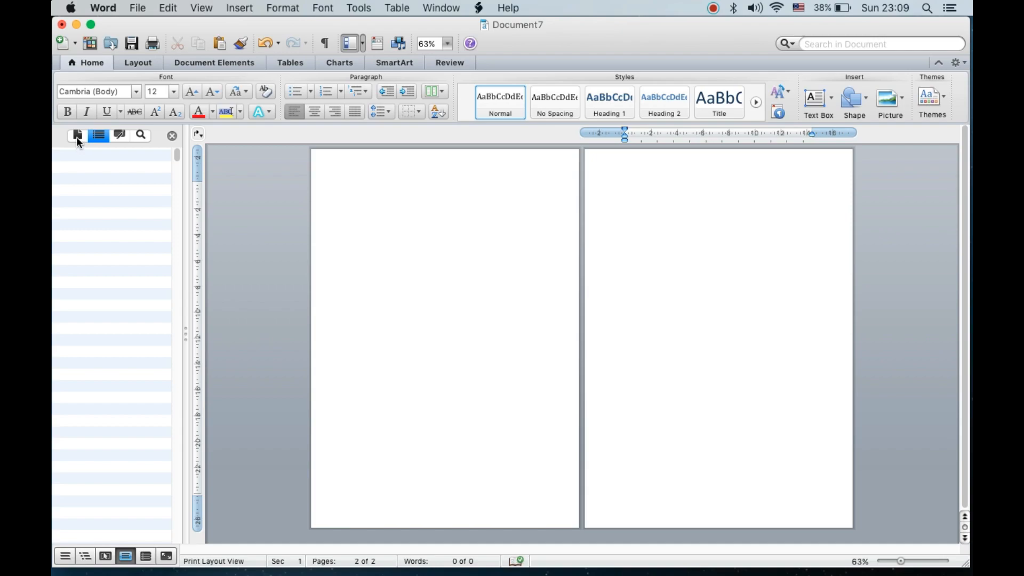
# Step: Switch the sidebar to thumbnails, select page 1 and delete the blank second page
pyautogui.click(76, 135)
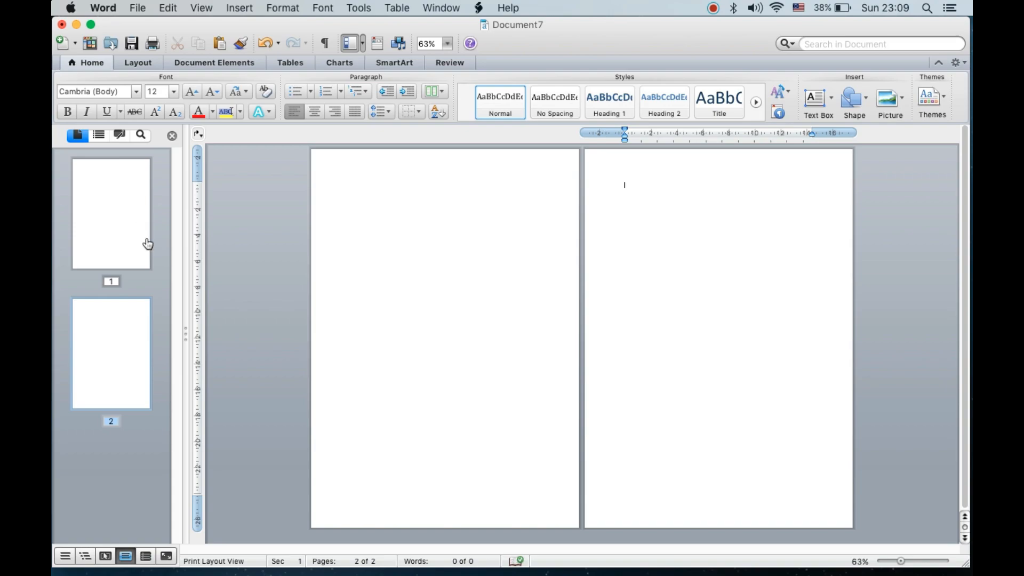
pyautogui.click(124, 228)
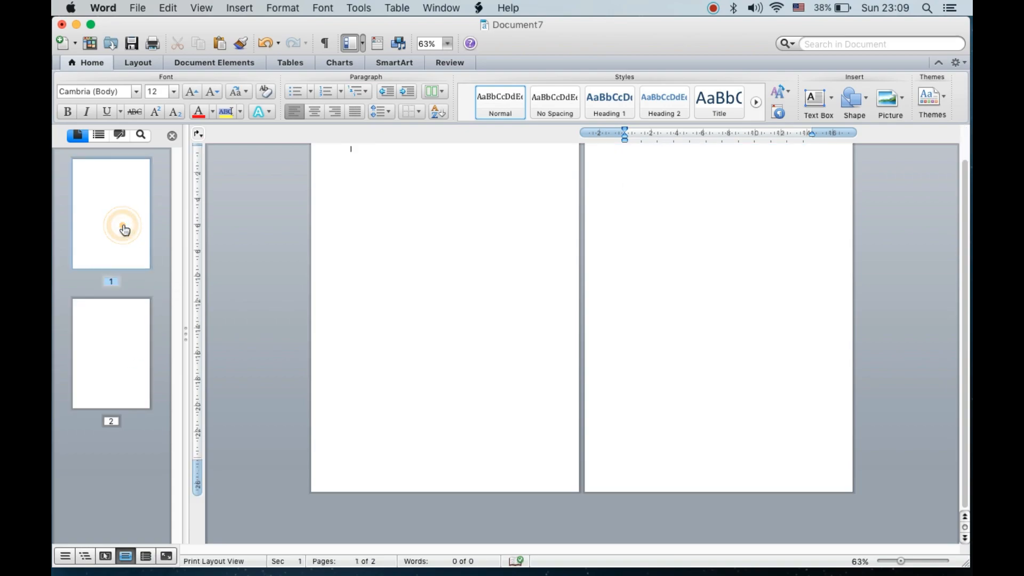
pyautogui.click(125, 337)
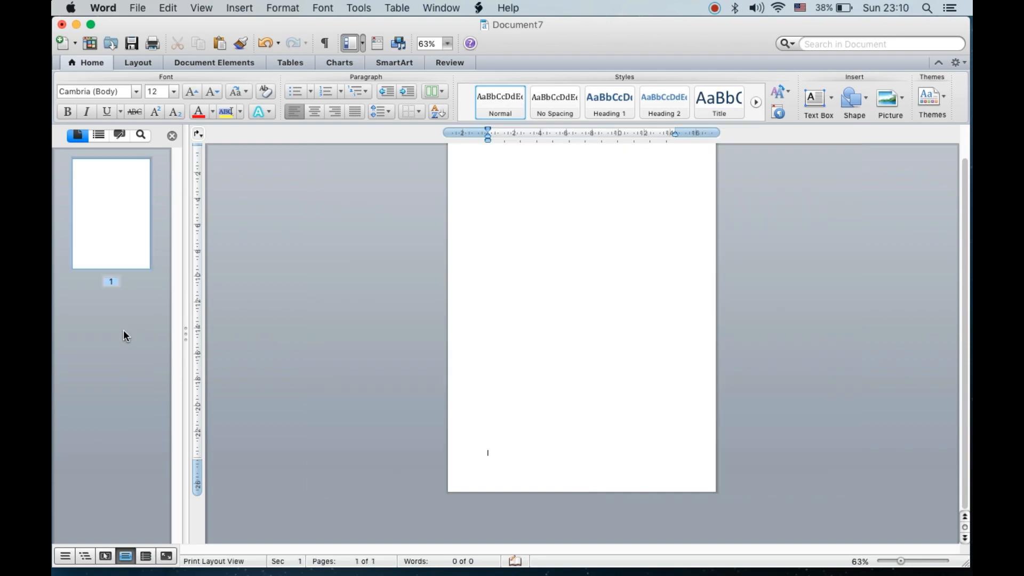
pyautogui.moveTo(327, 336)
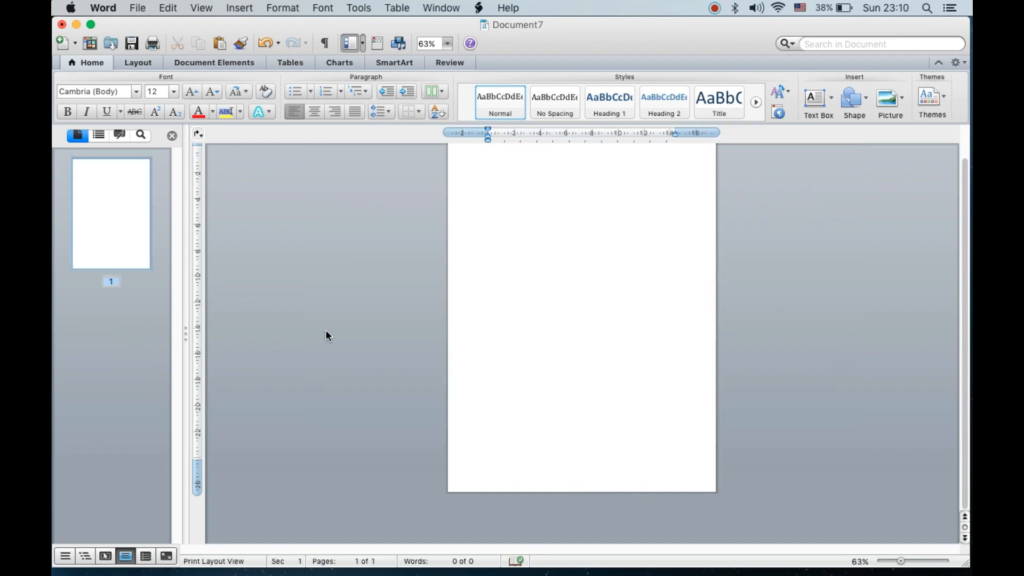